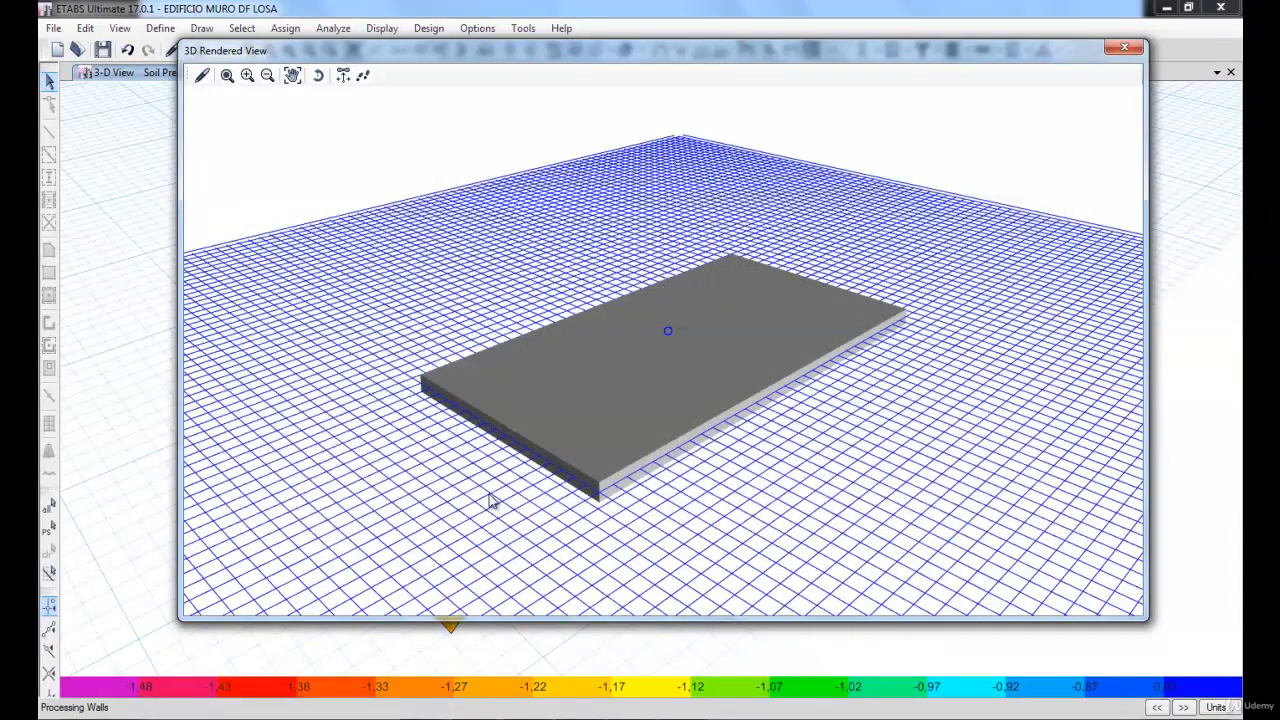
pyautogui.moveTo(656, 224)
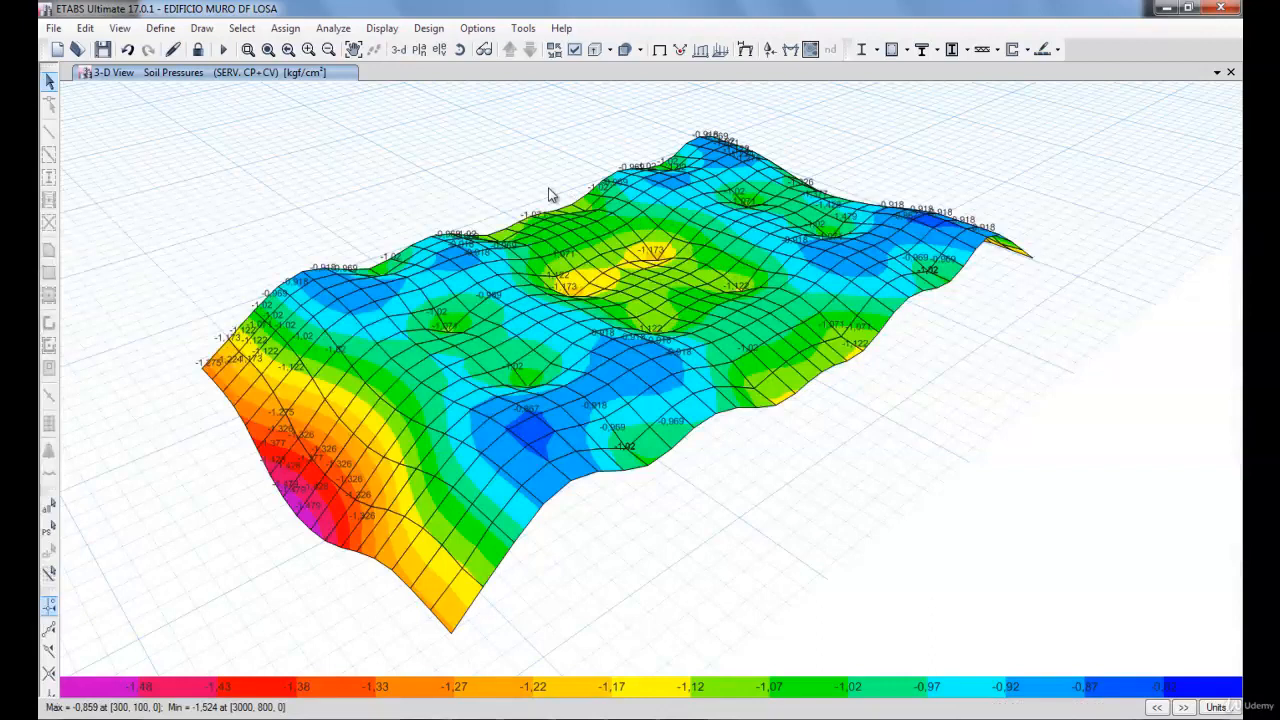
pyautogui.moveTo(528, 371)
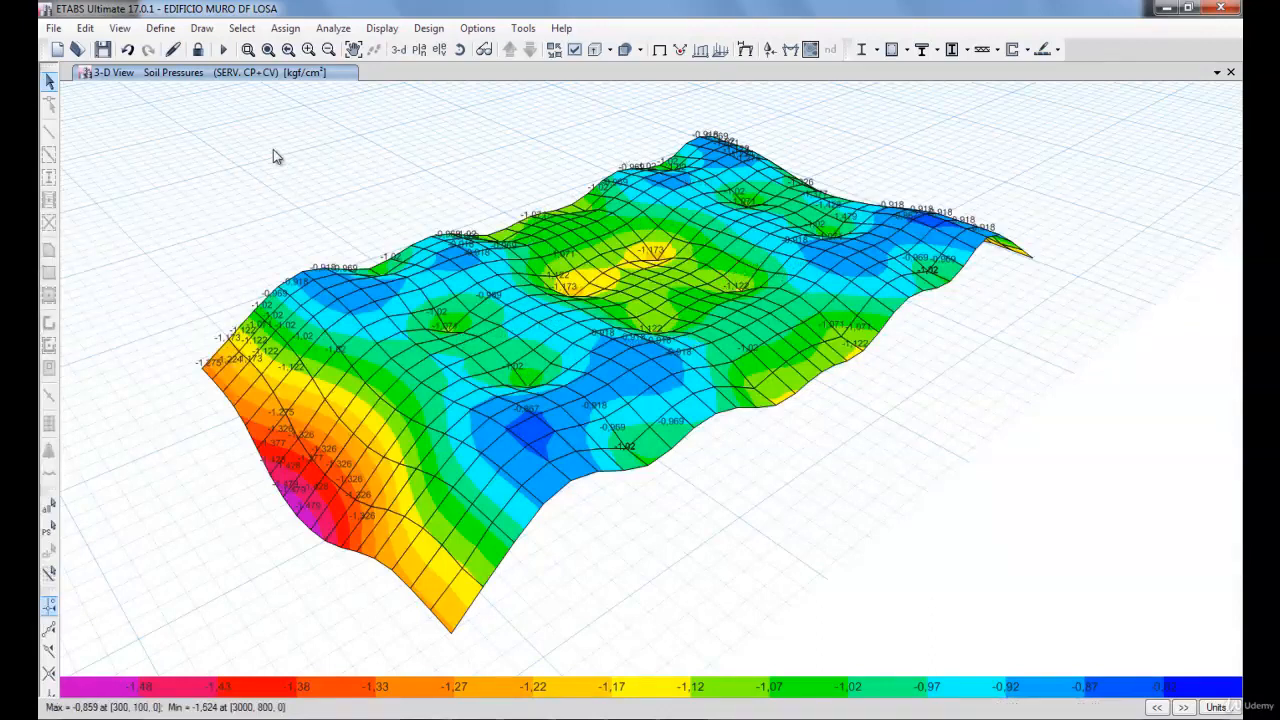
# Show the full 3D building model with the Mode 2 deformed-shape settings applied
pyautogui.click(119, 27)
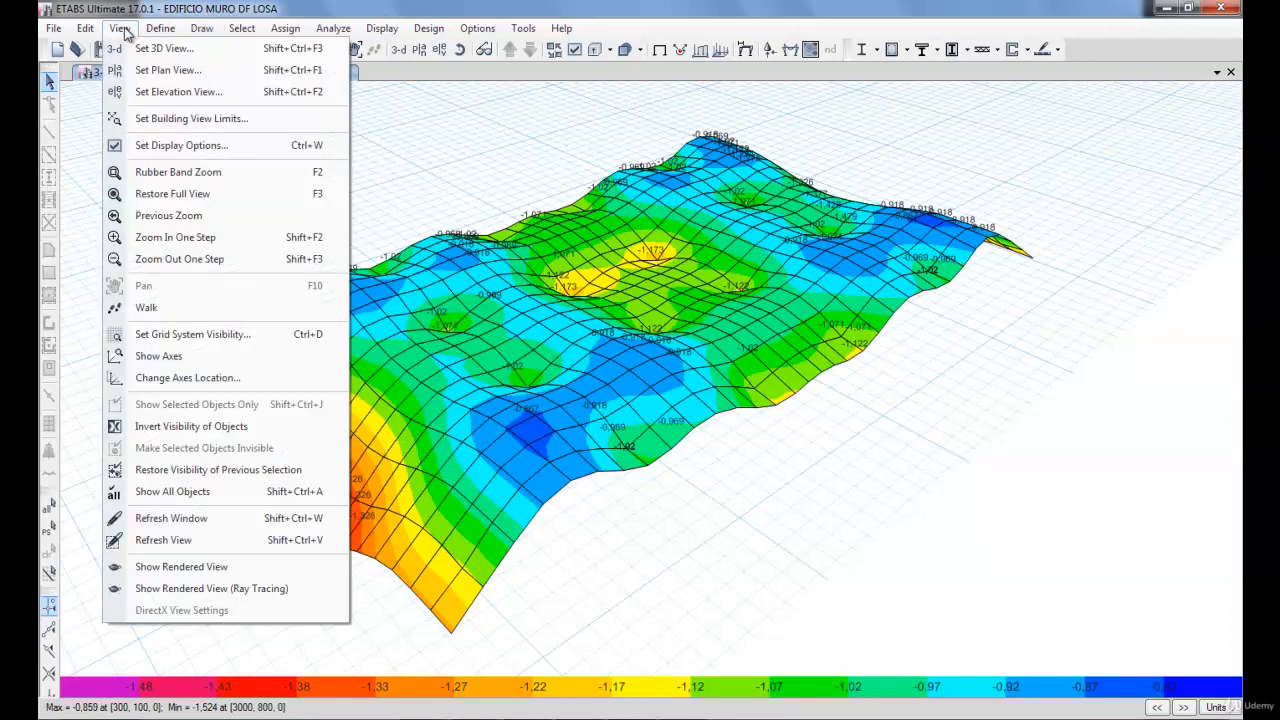
pyautogui.moveTo(205, 499)
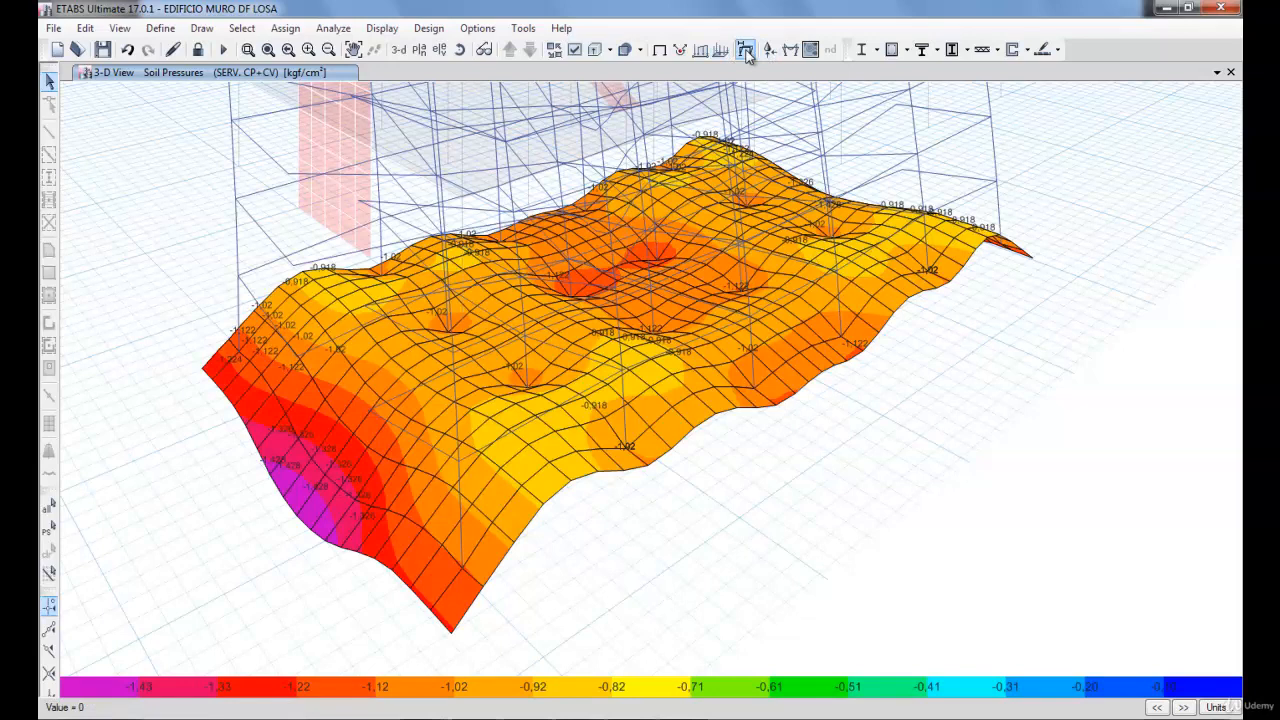
pyautogui.click(745, 50)
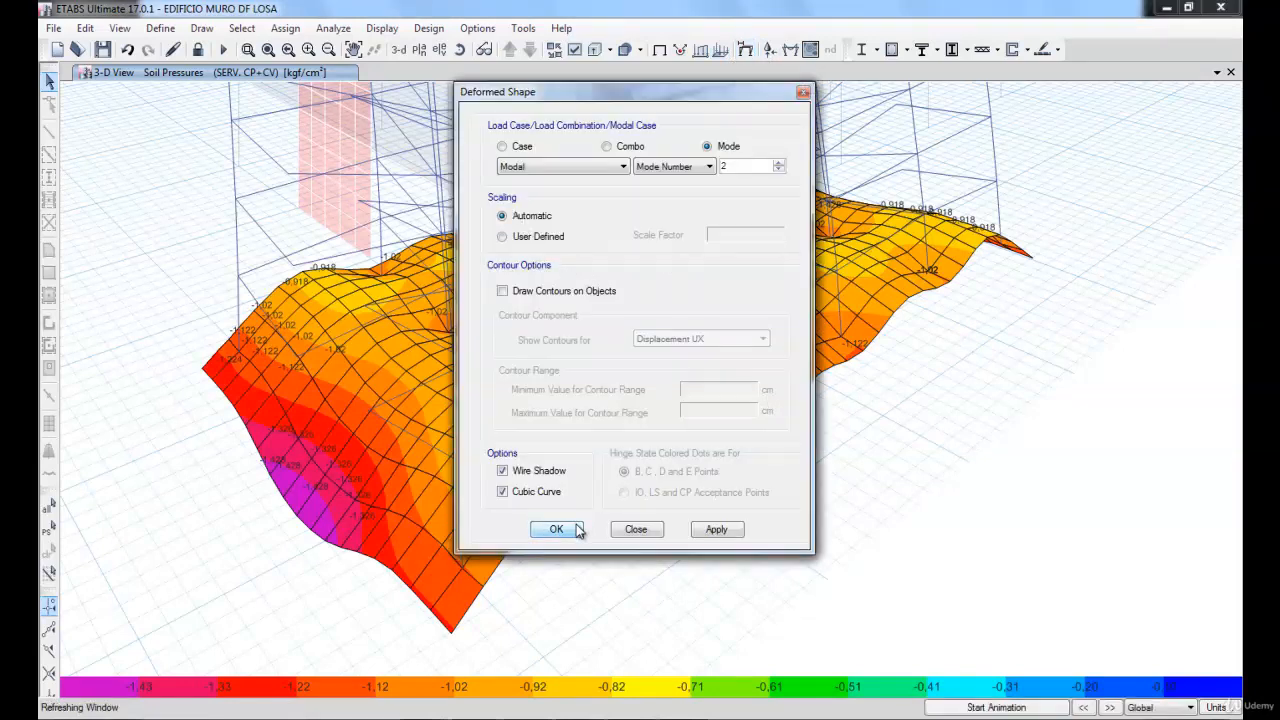
pyautogui.click(556, 529)
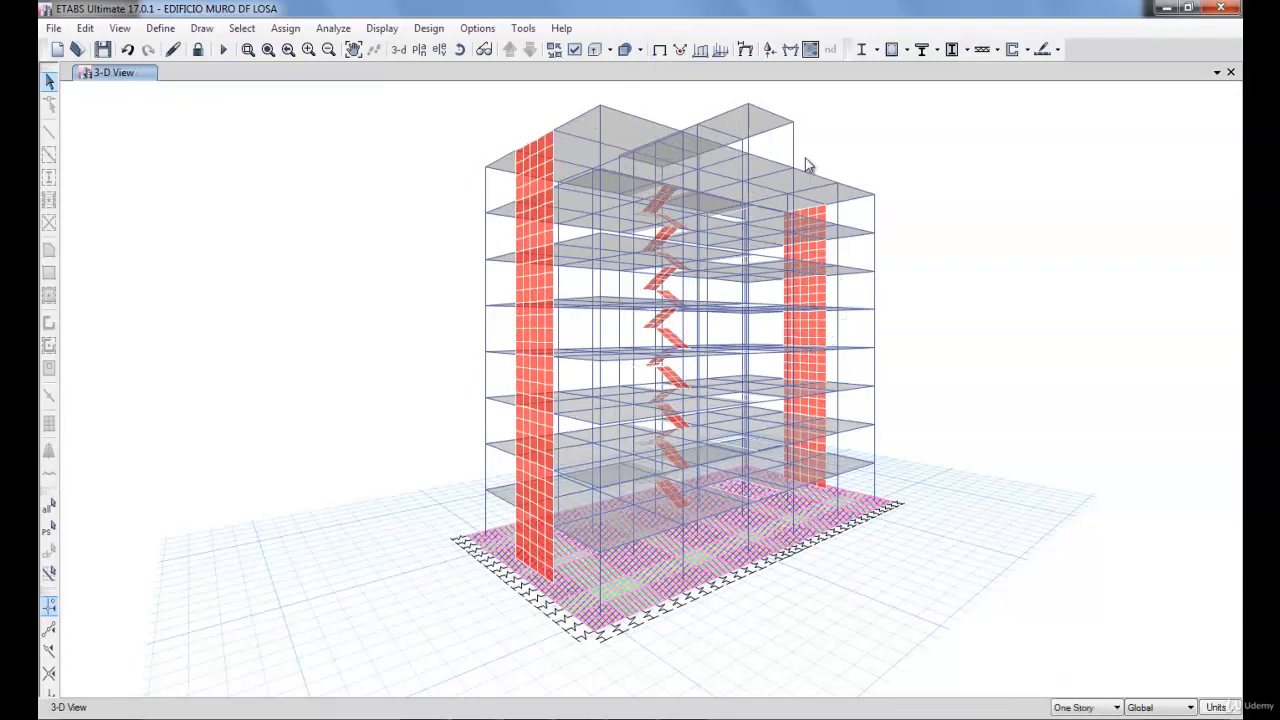
pyautogui.moveTo(421, 52)
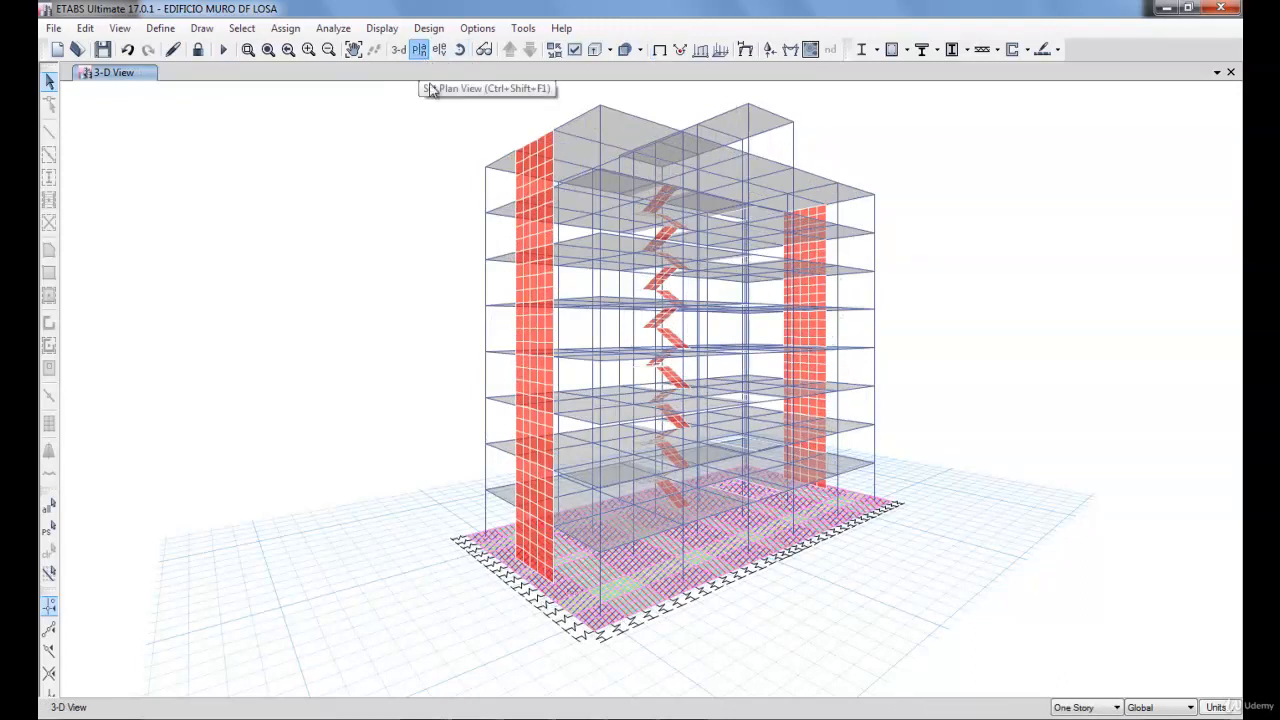
# Display the Modal Mode 2 shape (period 0.966) on the base plan view
pyautogui.click(422, 49)
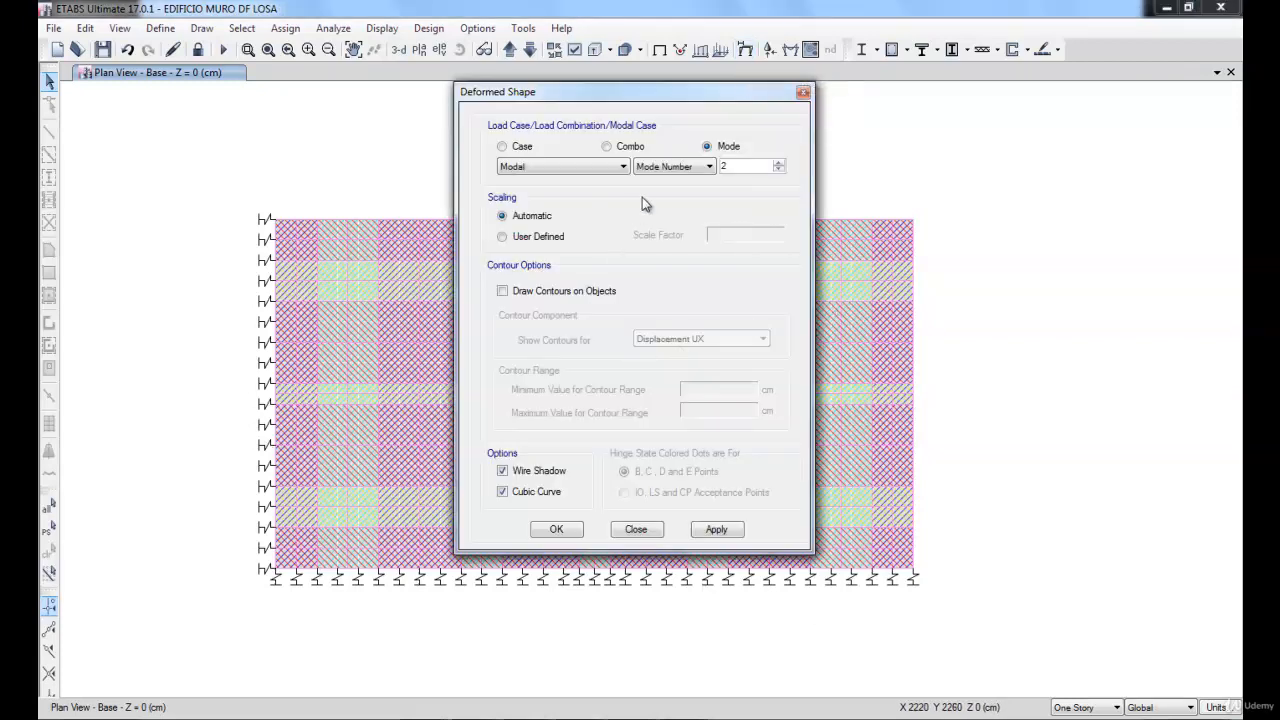
pyautogui.click(556, 529)
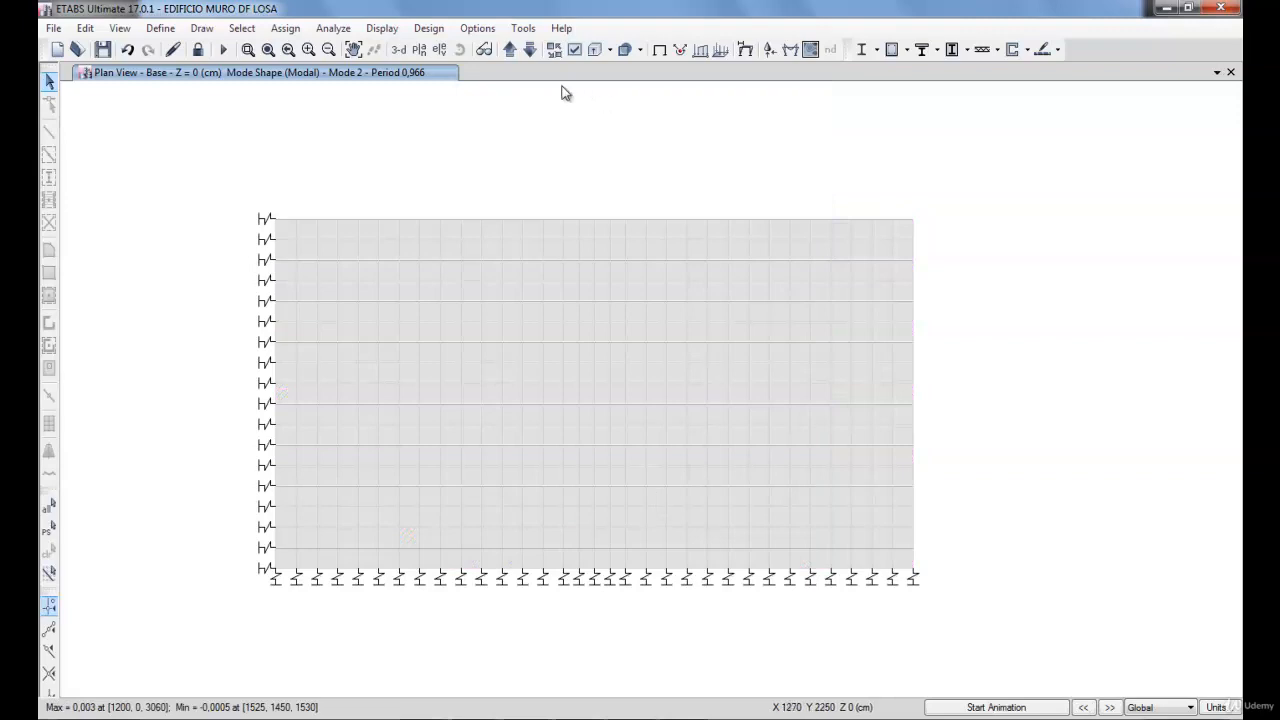
# Show the Mode 2 modal shape in 3D and orbit the building to inspect it
pyautogui.click(398, 50)
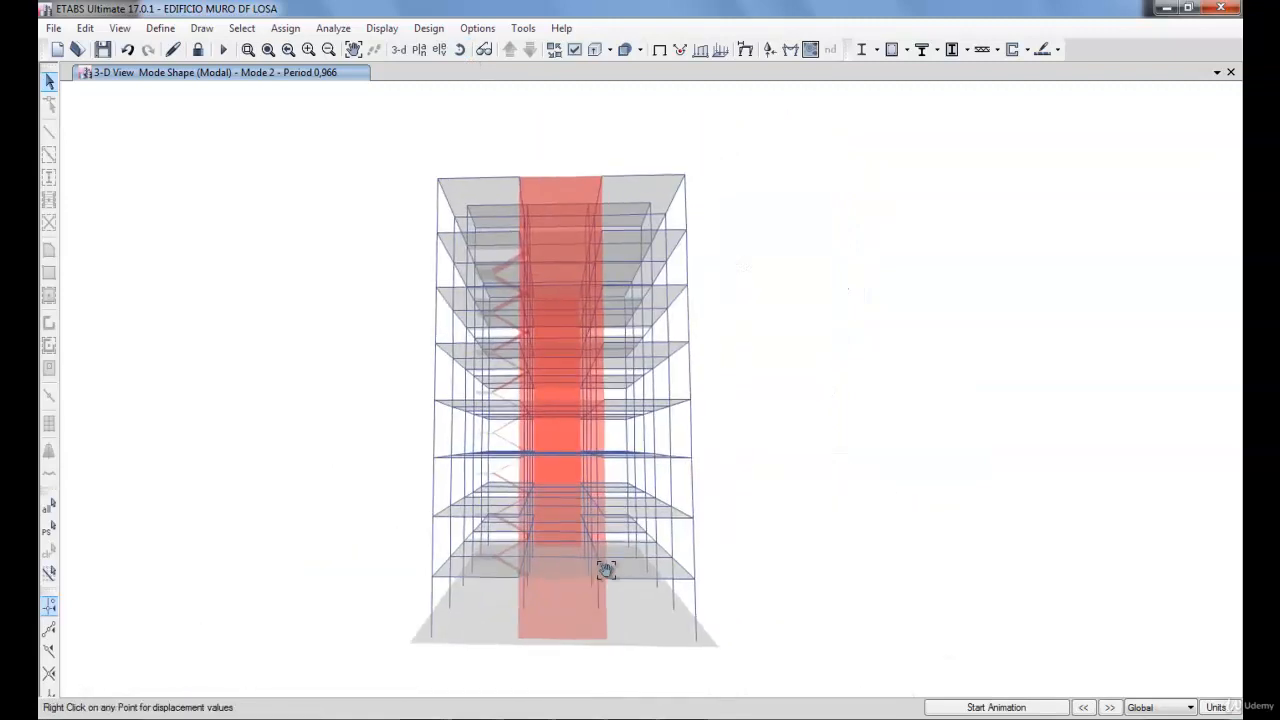
pyautogui.moveTo(607, 570); pyautogui.dragTo(600, 455)
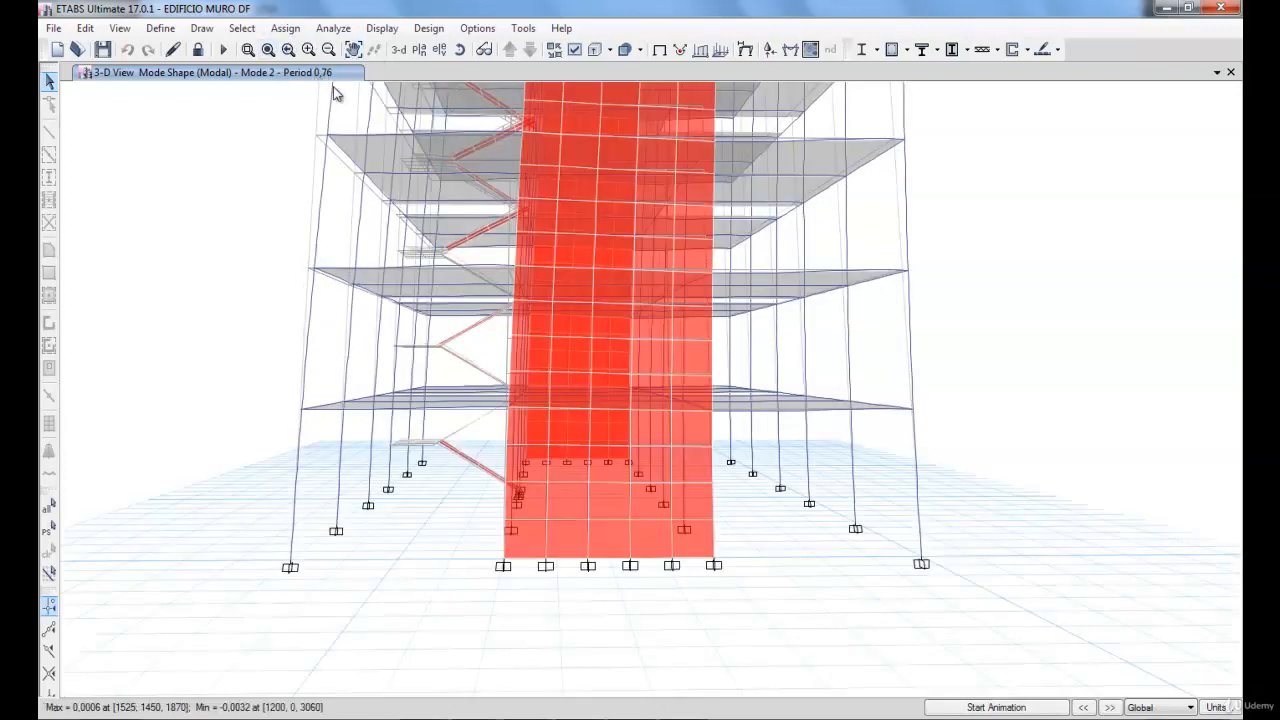
pyautogui.moveTo(570, 713)
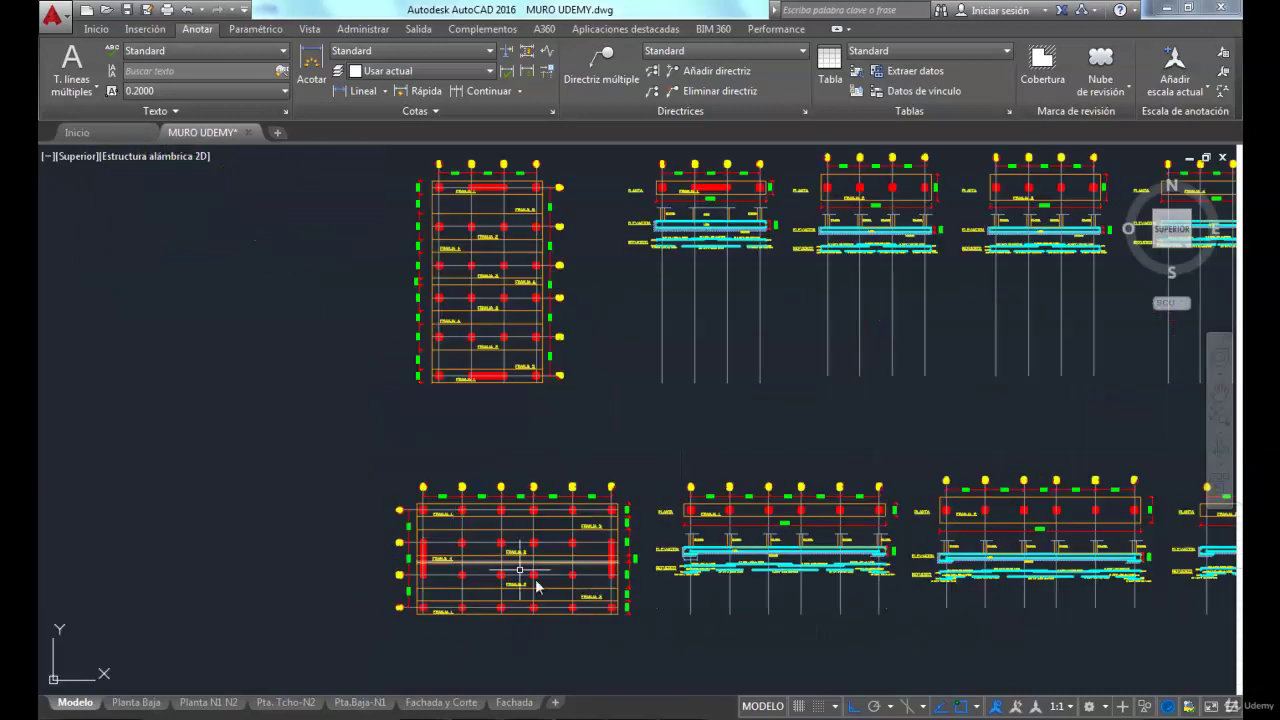
pyautogui.moveTo(550, 655)
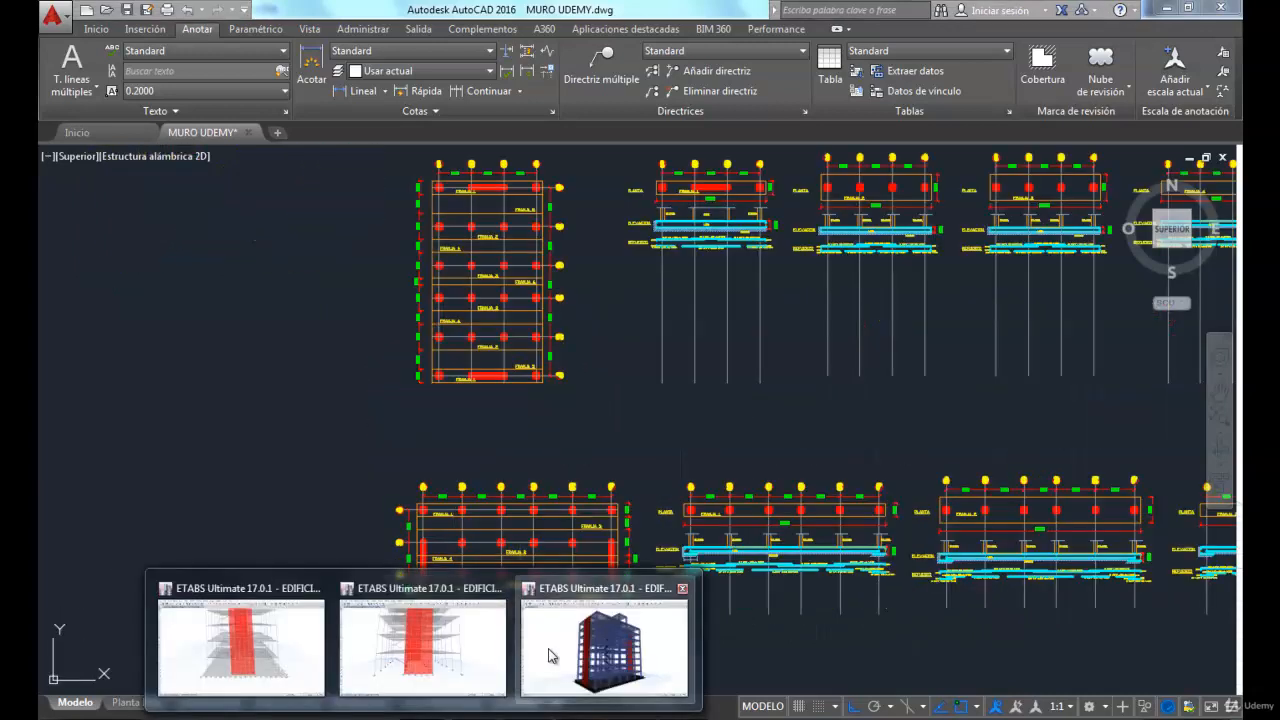
# Switch from the MURO UDEMY.dwg strip drawings back to the rendered ETABS building window
pyautogui.click(604, 645)
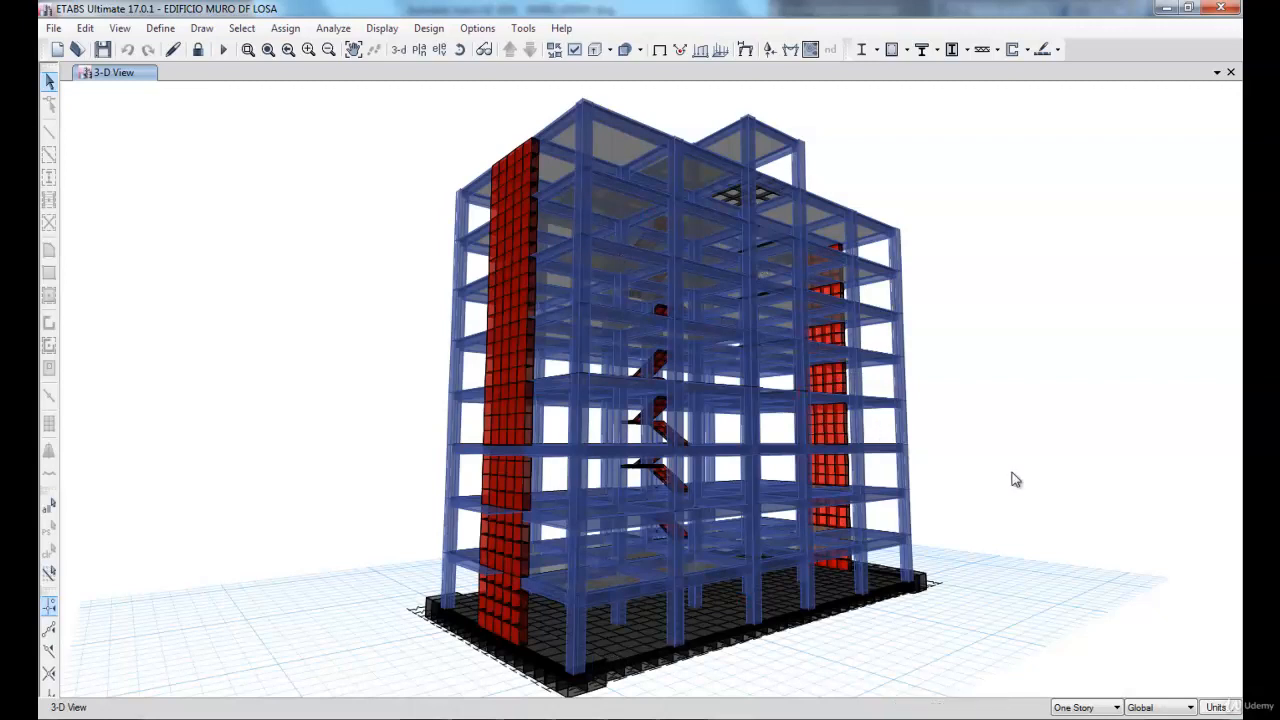